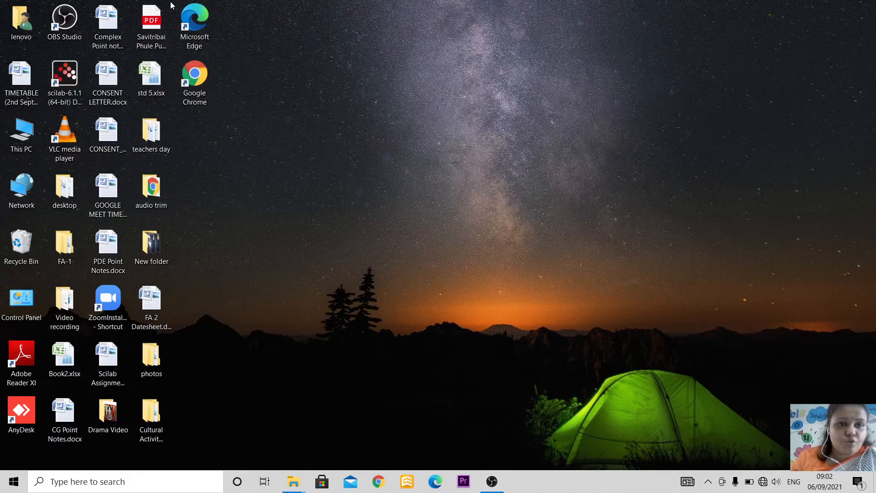
# Select the Microsoft Edge and Google Chrome desktop shortcuts as examples.
pyautogui.click(194, 21)
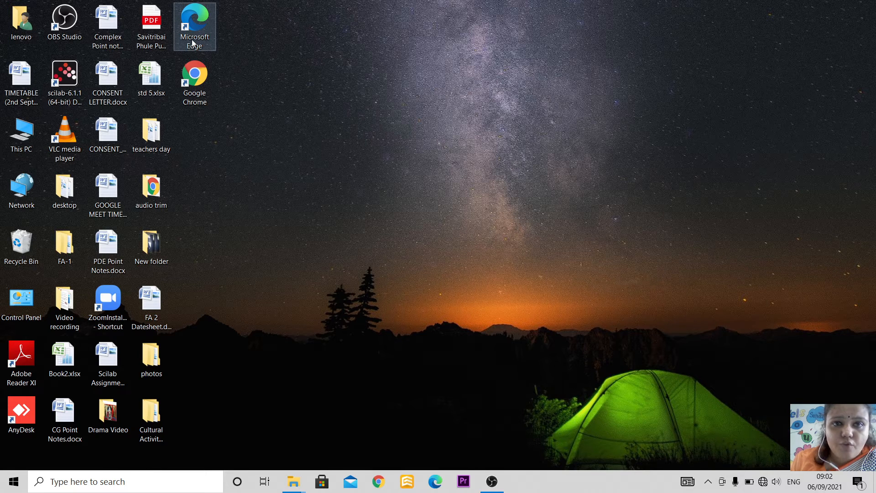
pyautogui.click(194, 77)
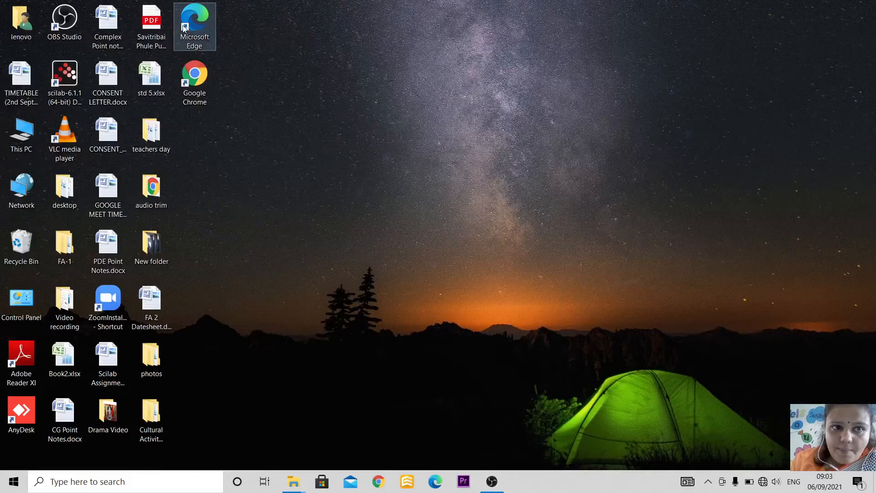
pyautogui.moveTo(196, 134)
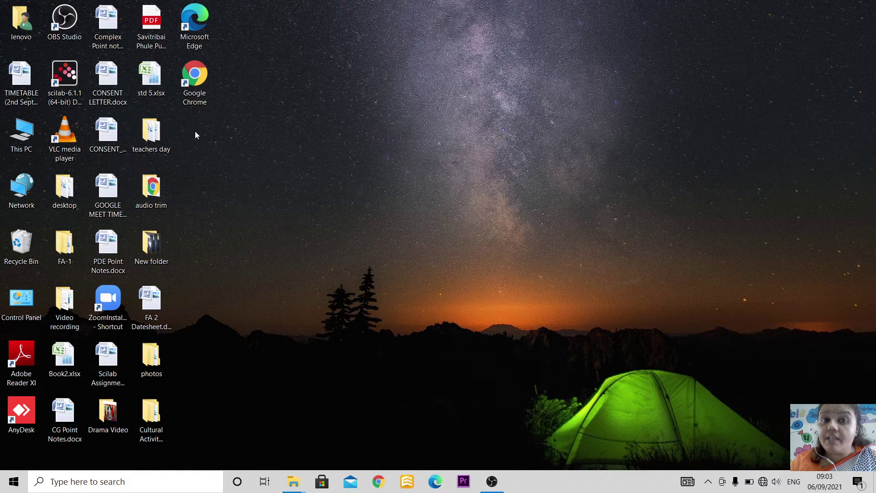
pyautogui.click(194, 76)
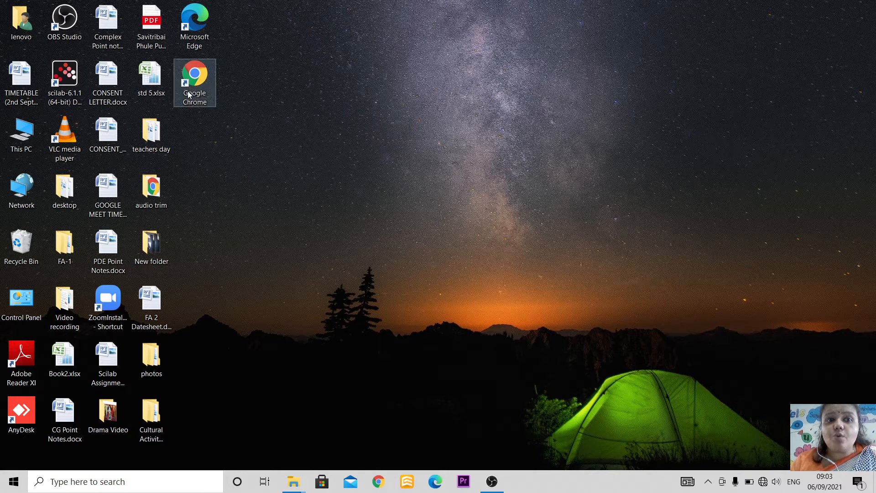
pyautogui.moveTo(199, 64)
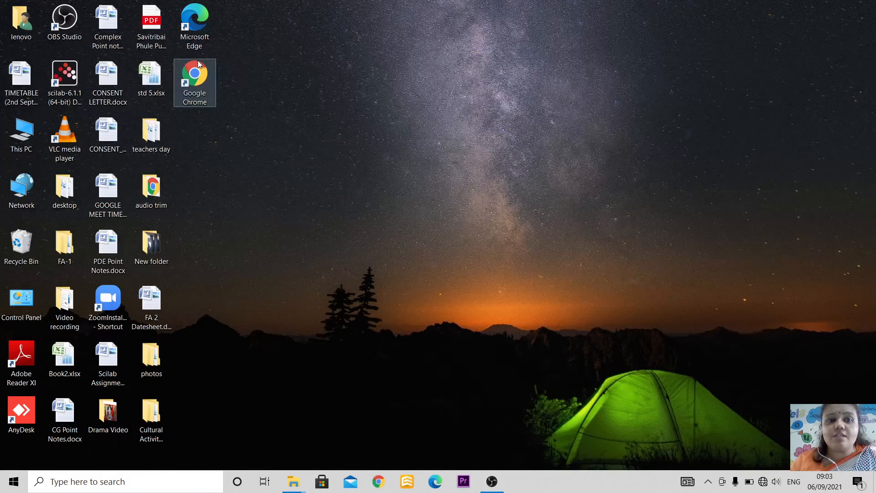
pyautogui.click(194, 18)
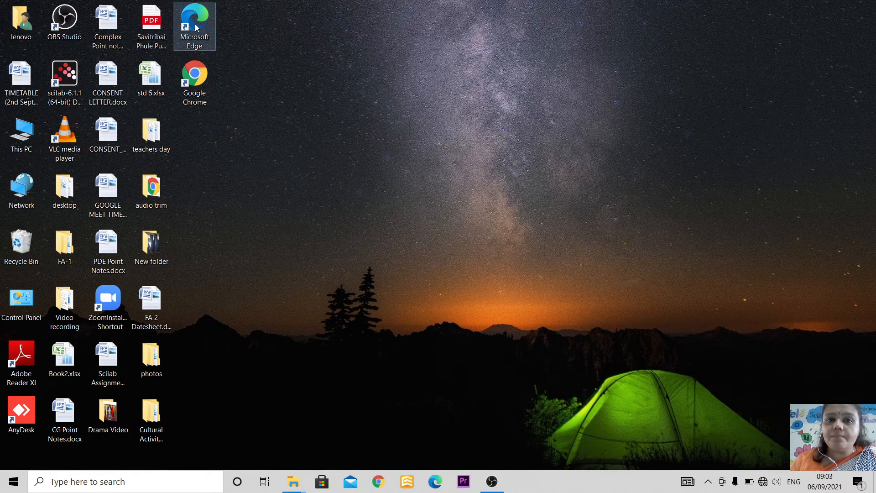
# Create a 'Book2.xlsx - Shortcut' icon from Book2.xlsx using its context menu.
pyautogui.click(65, 358)
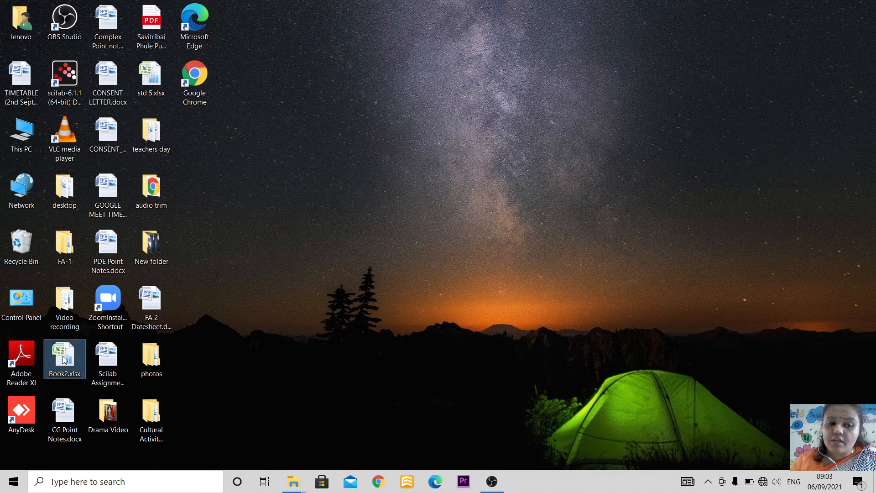
pyautogui.moveTo(65, 361)
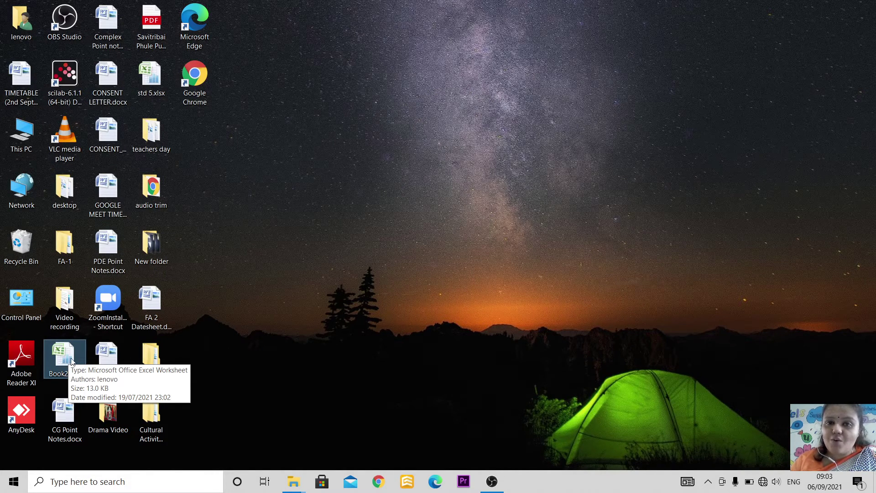
pyautogui.moveTo(405, 225)
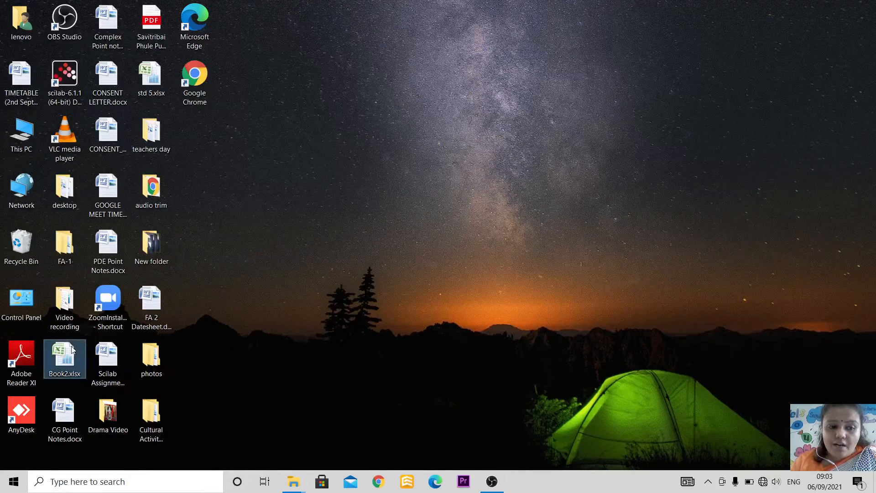
pyautogui.rightClick(64, 357)
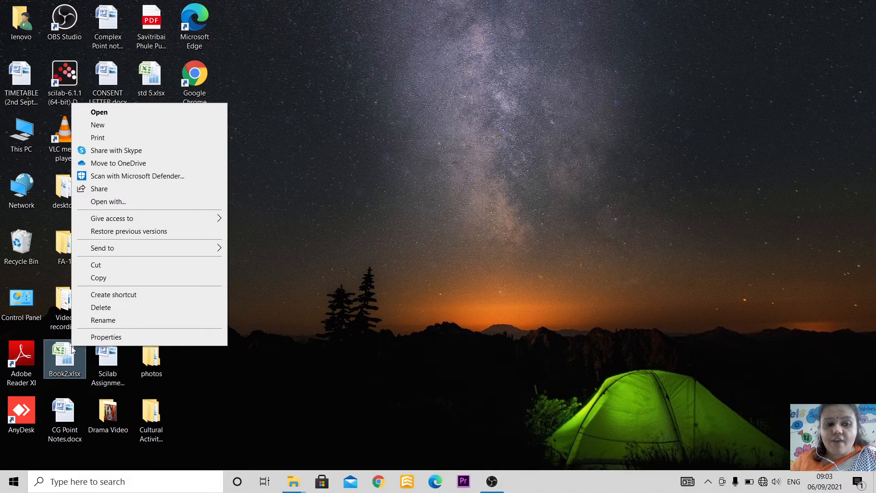
pyautogui.moveTo(92, 295)
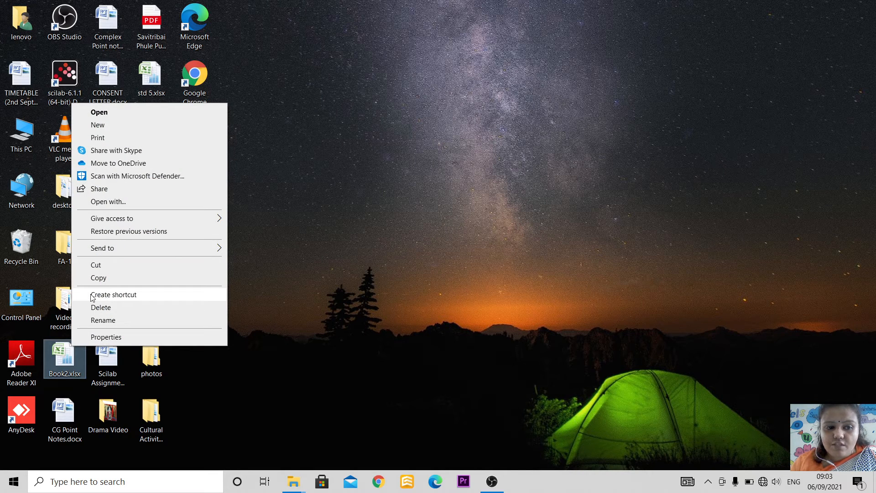
pyautogui.moveTo(114, 295)
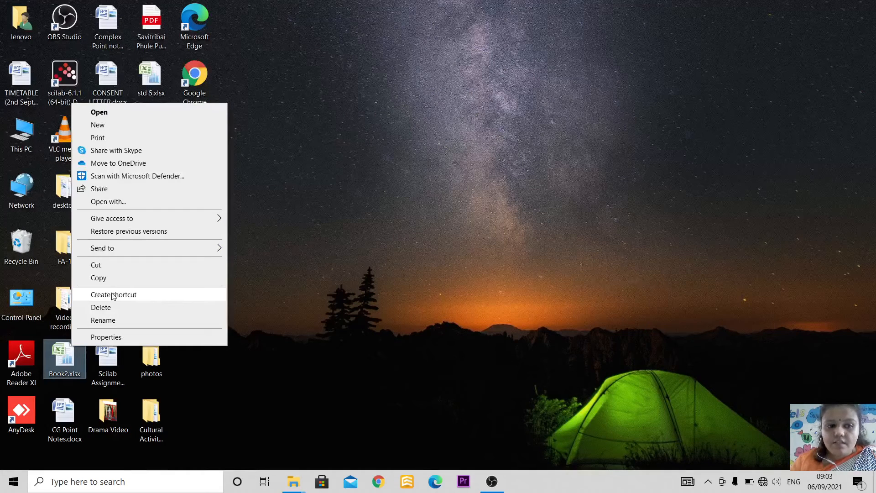
pyautogui.click(113, 295)
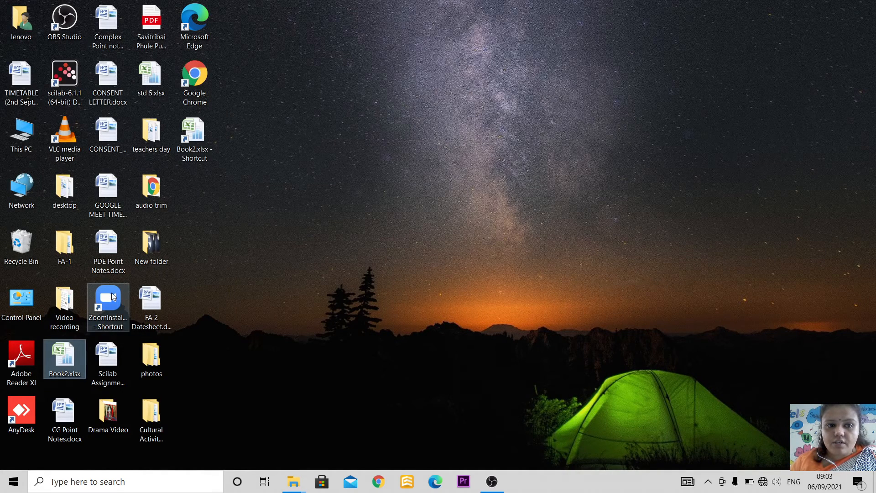
pyautogui.moveTo(188, 137)
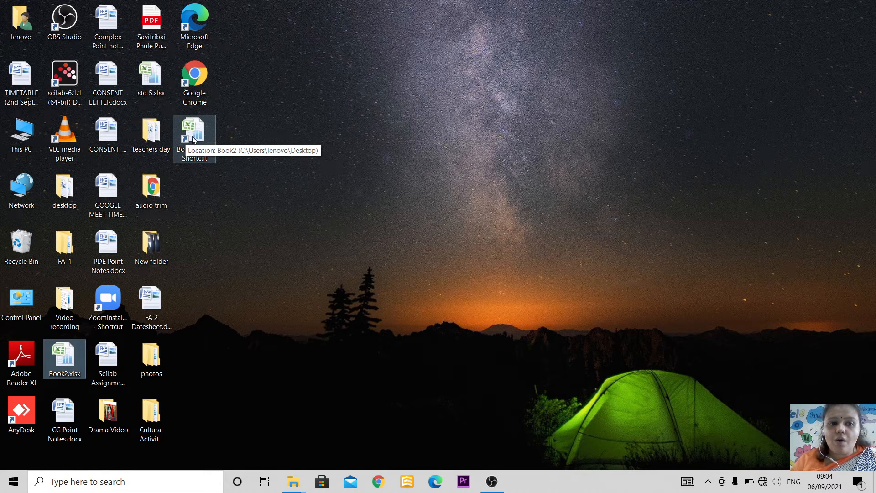
pyautogui.moveTo(186, 143)
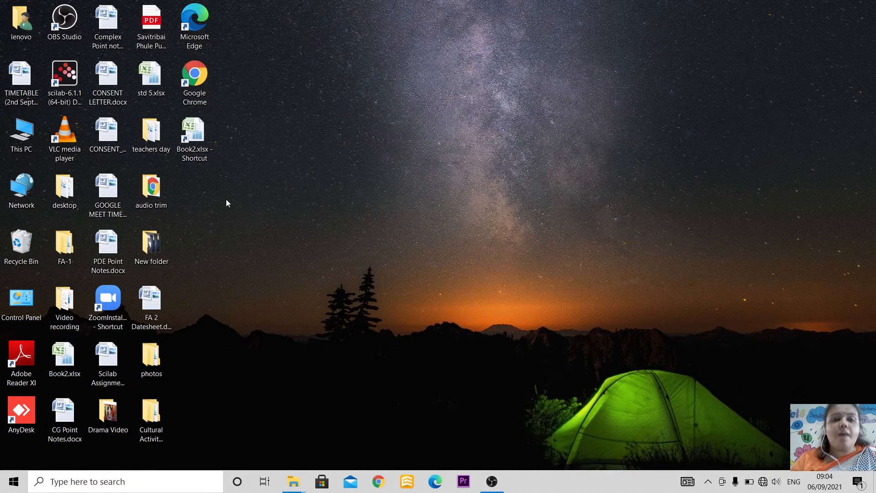
# Delete the 'Book2.xlsx - Shortcut' icon from the desktop, keeping the original file.
pyautogui.rightClick(193, 131)
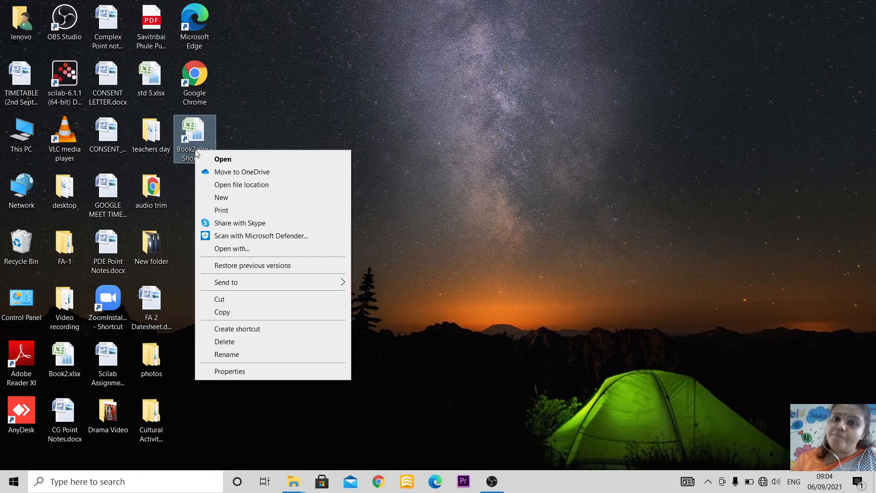
pyautogui.moveTo(222, 244)
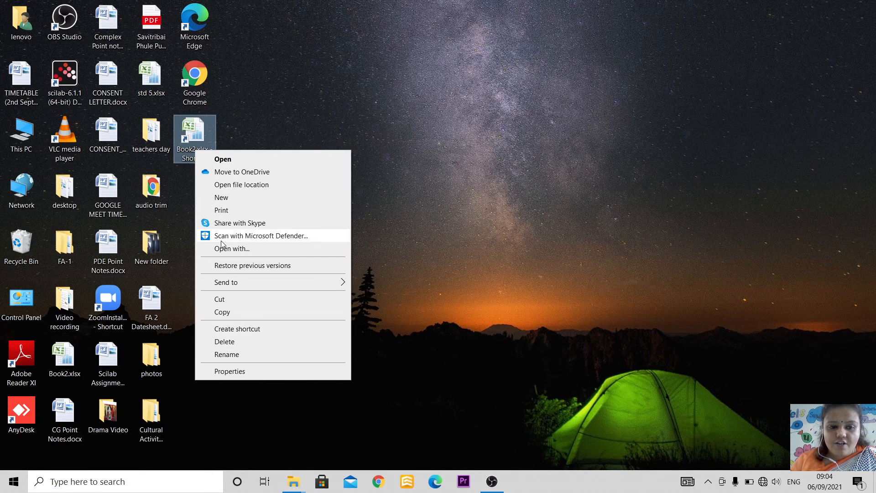
pyautogui.moveTo(225, 341)
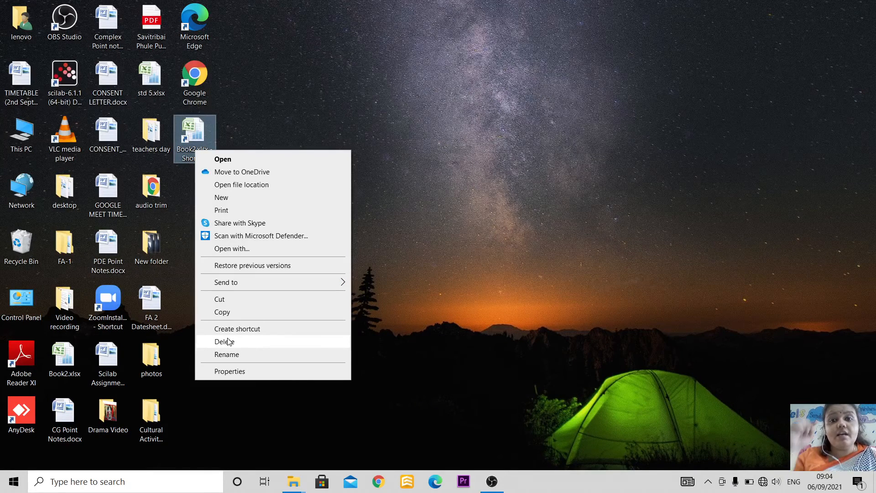
pyautogui.click(225, 342)
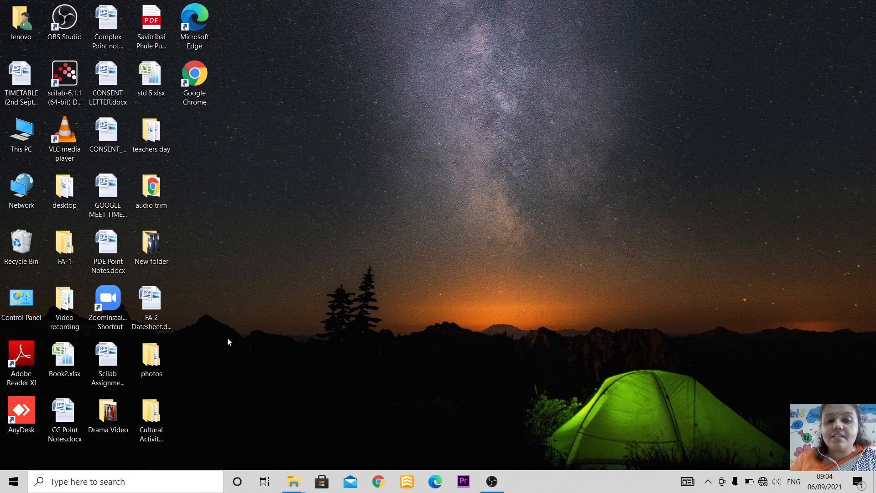
pyautogui.moveTo(415, 221)
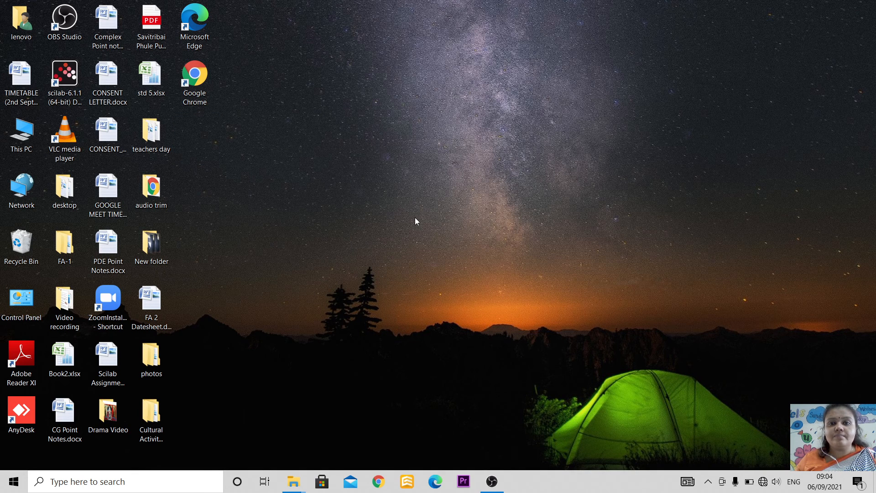